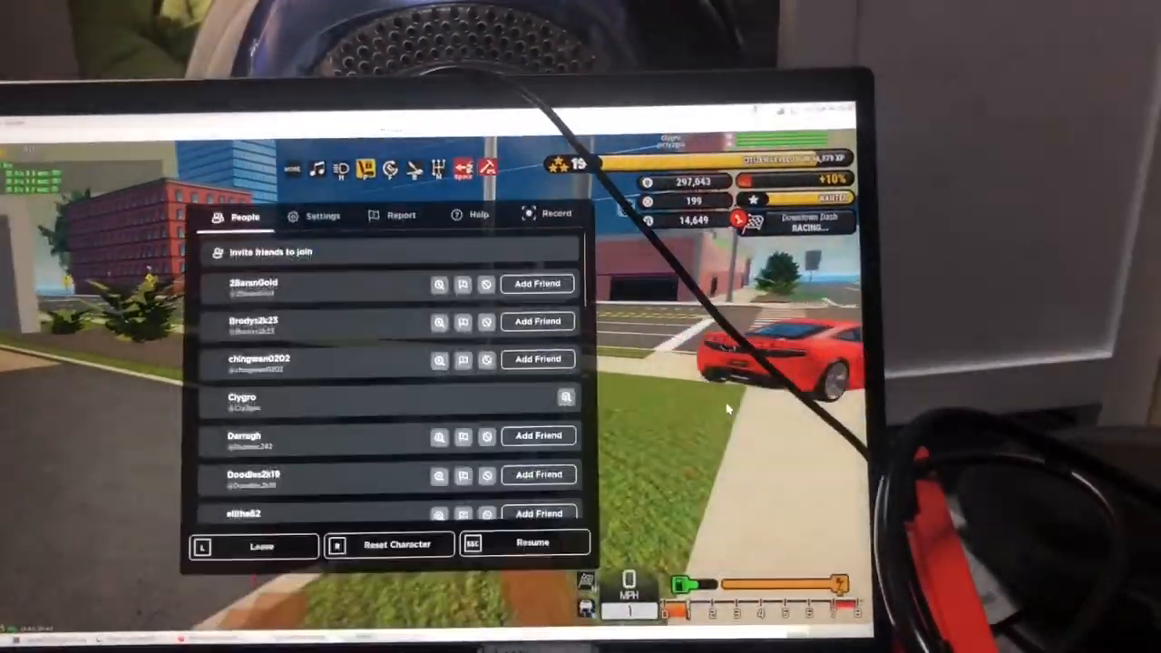
Switch the Roblox pause menu from the People list to Settings.
left_click(533, 542)
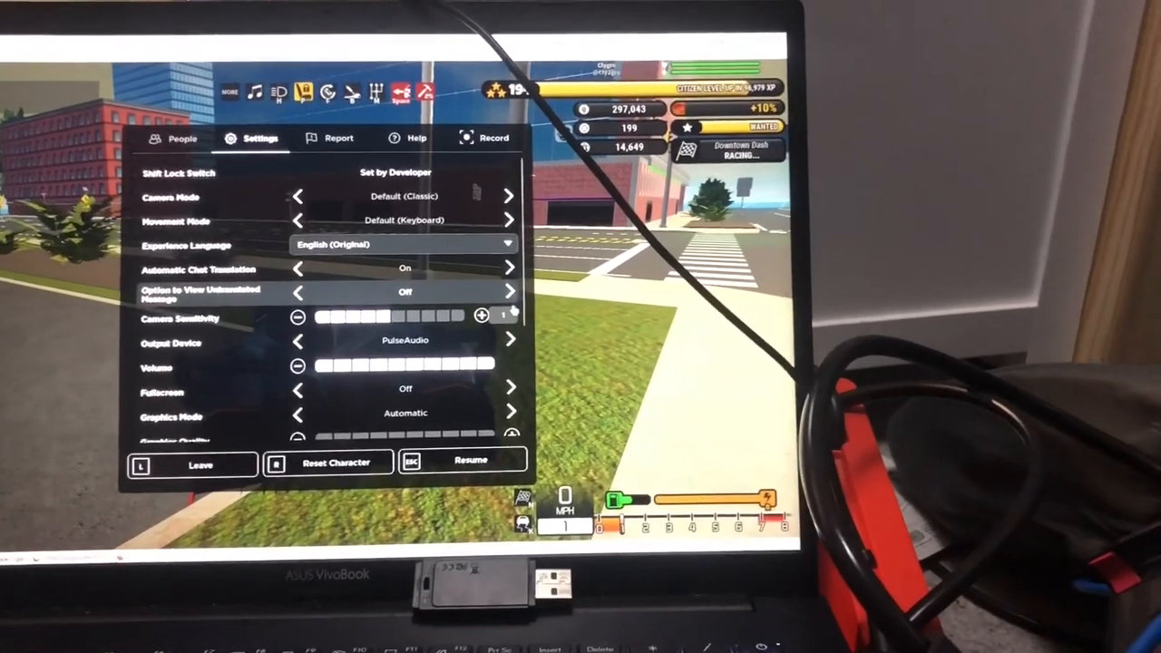
Review the graphics and fullscreen options, then resume driving the blue car.
scroll("down", 3)
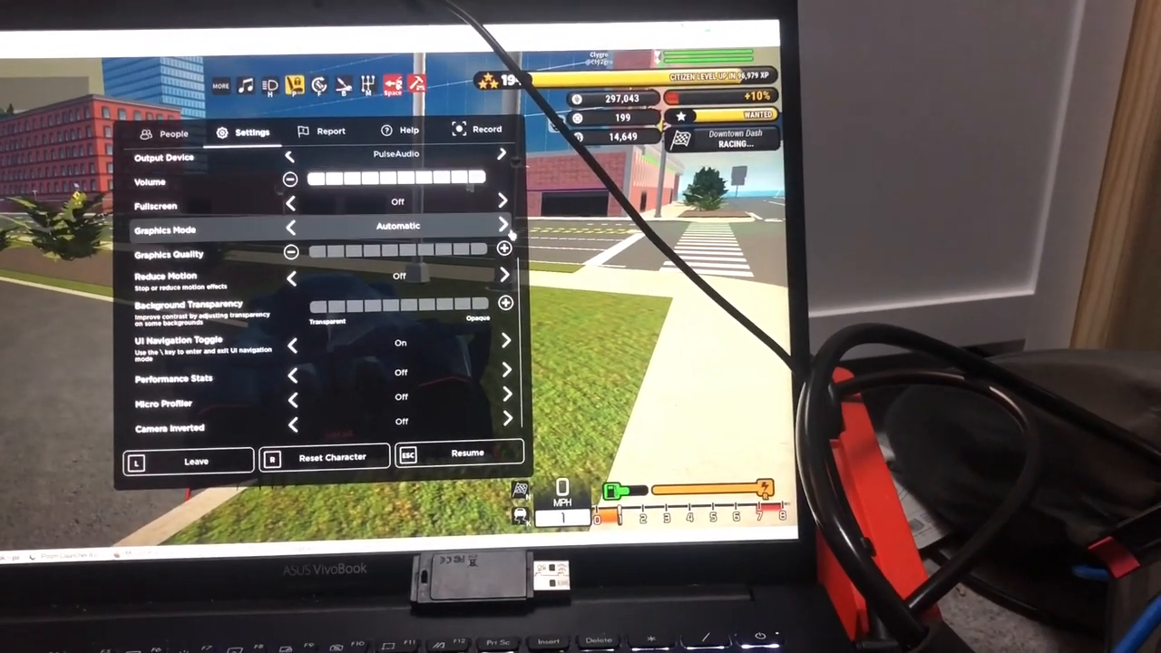
left_click(504, 224)
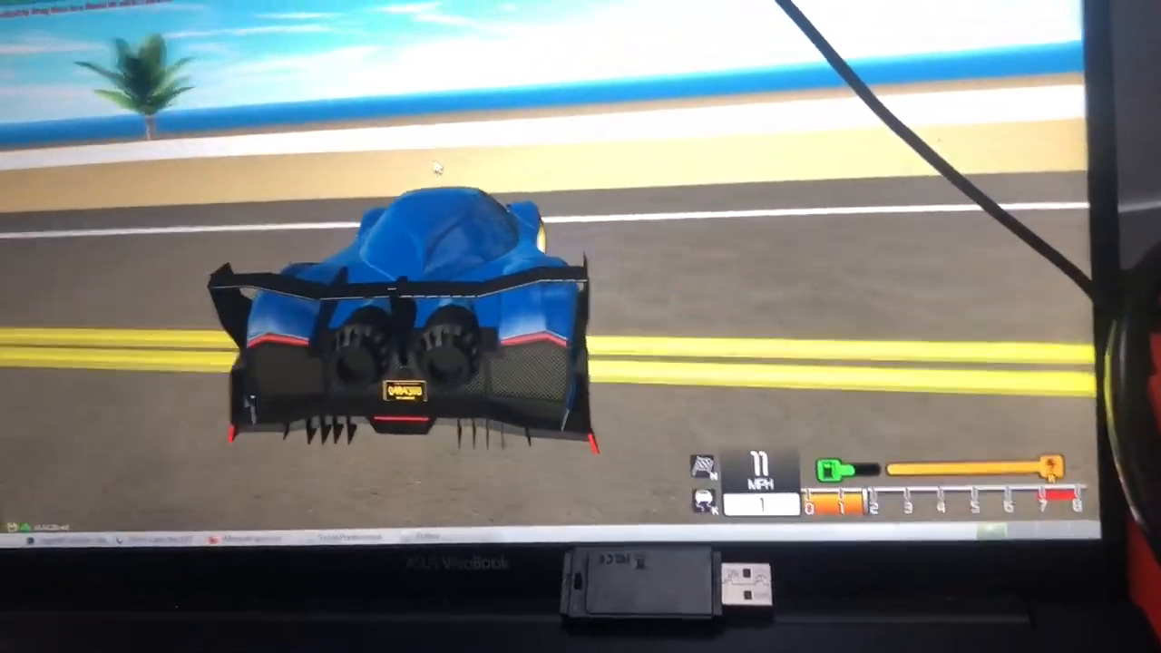
key("w")
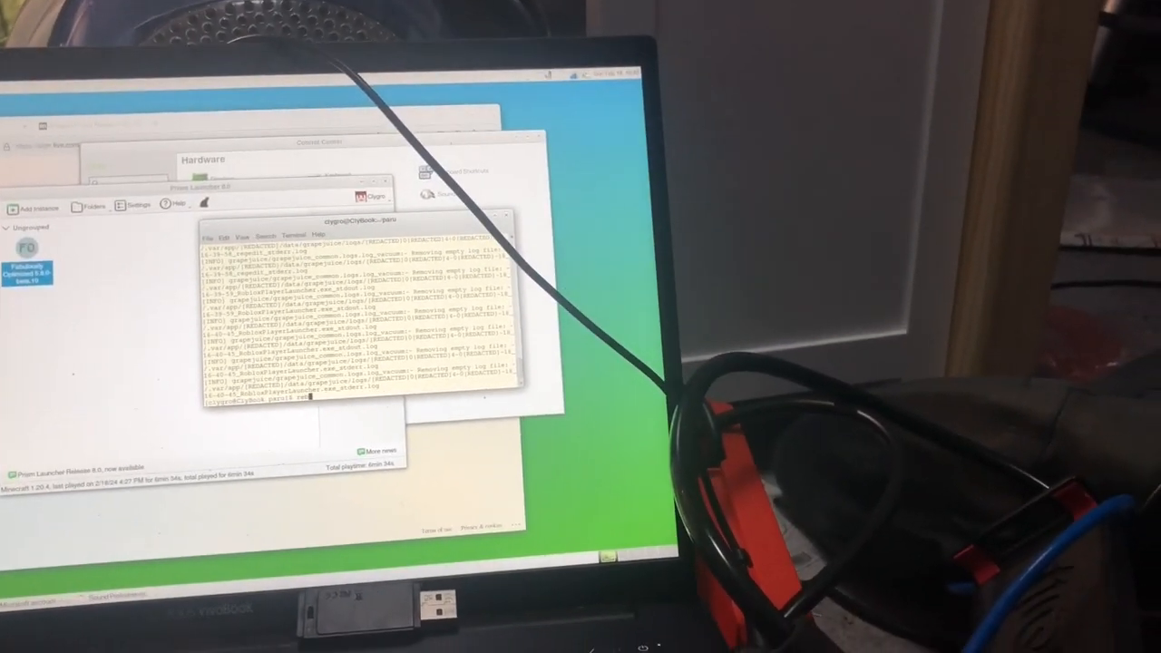
Bring up the context menu inside Prism Launcher's log output window.
right_click(66, 245)
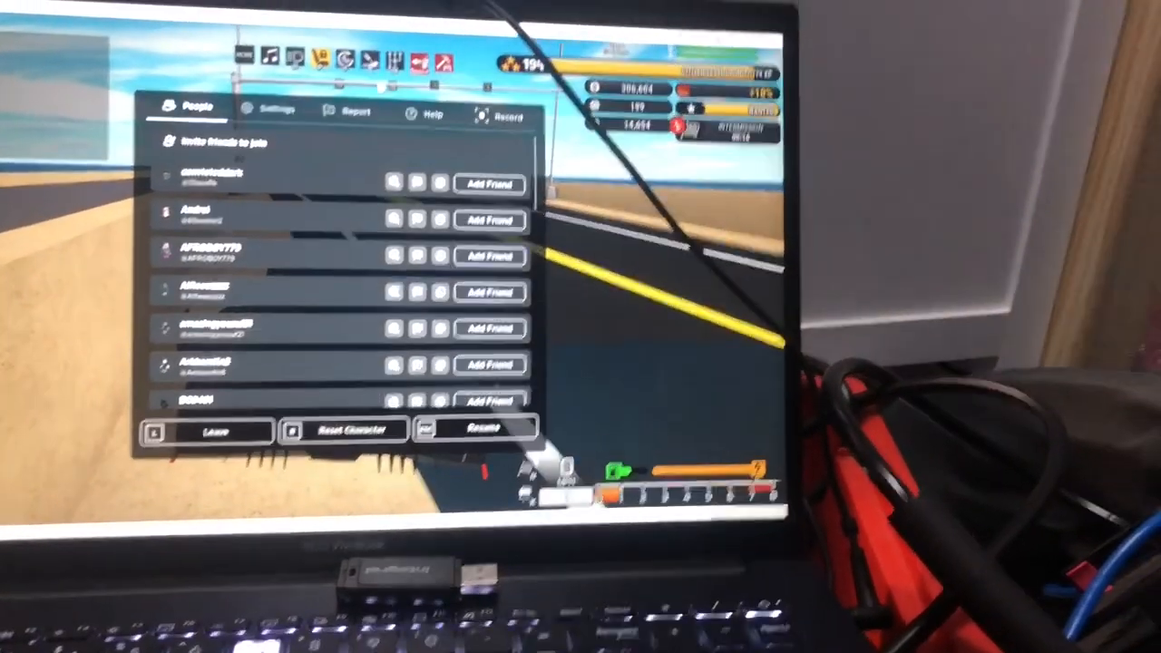
Leave the current Roblox game and return to the desktop.
left_click(218, 428)
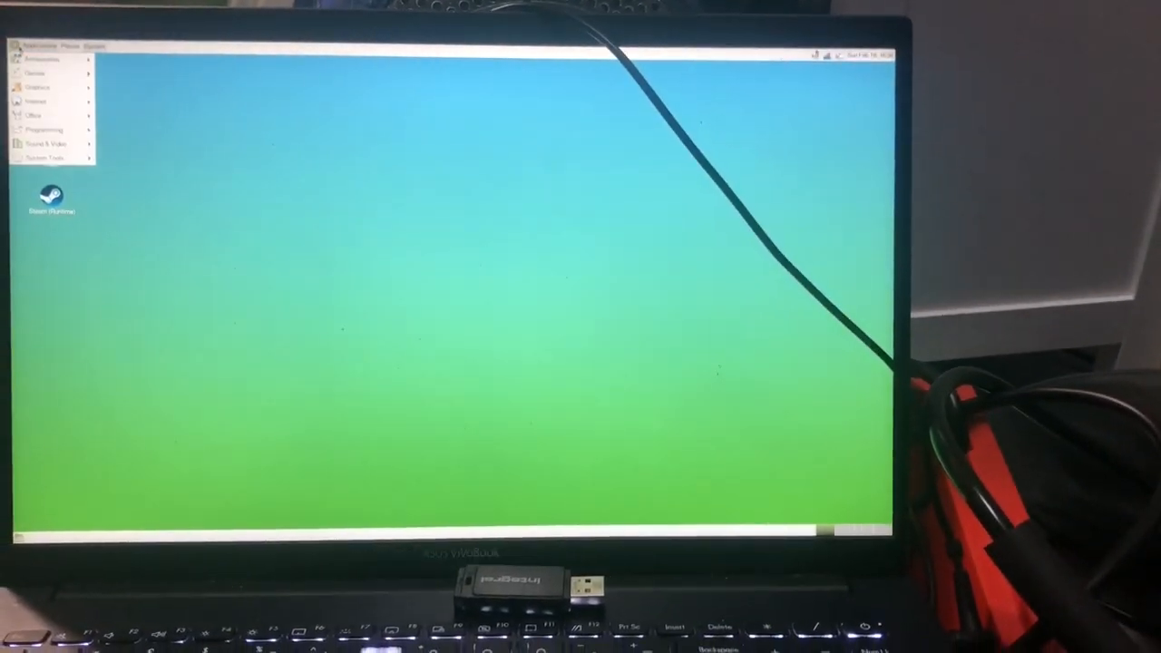
Choose Shut Down from the System menu to bring up the shutdown confirmation.
left_click(45, 145)
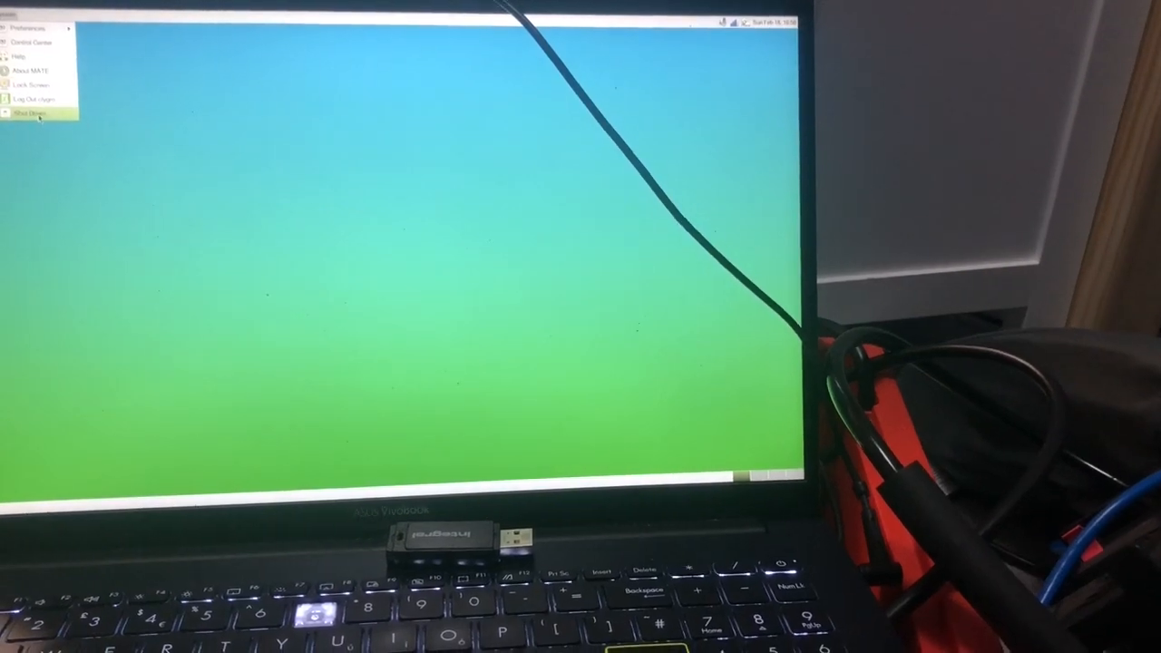
left_click(32, 111)
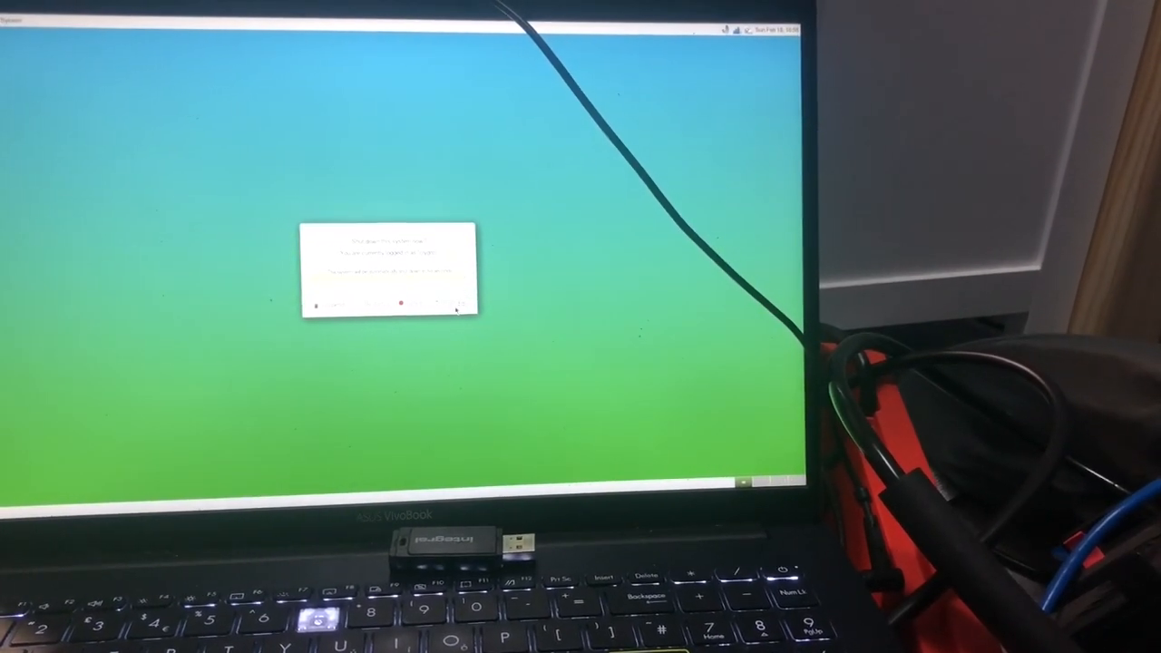